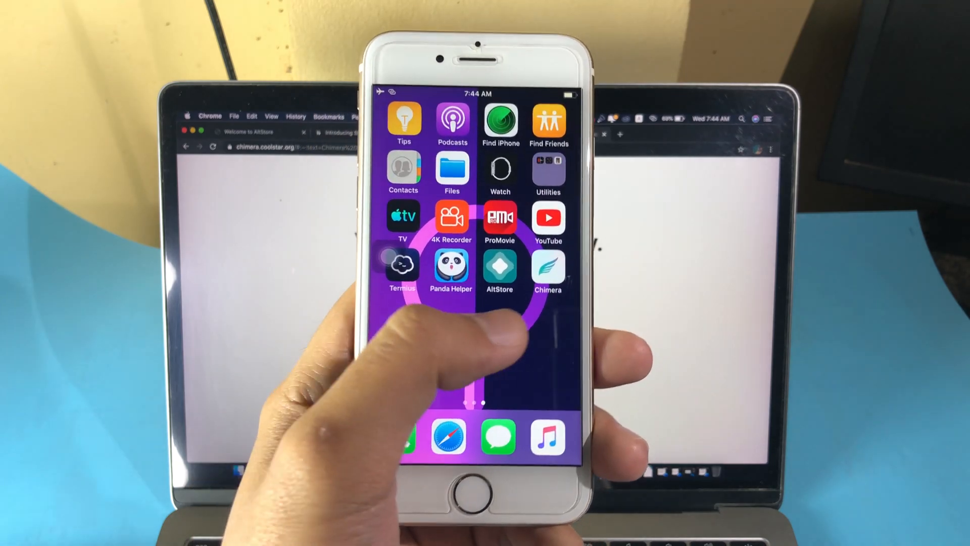
# Step: Check the jailbreak status in Chimera on the iPhone and return to the home screen
pyautogui.click(547, 269)
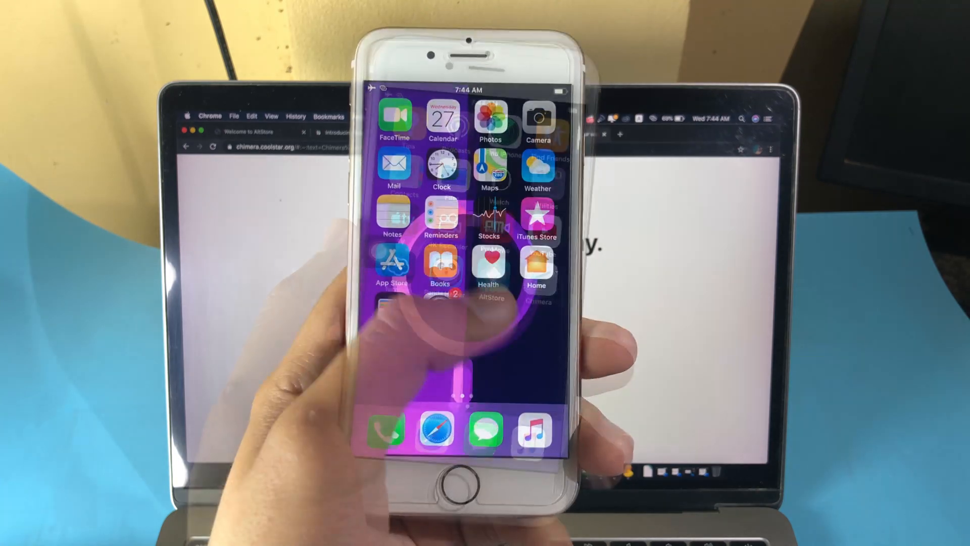
pyautogui.hscroll(-3)
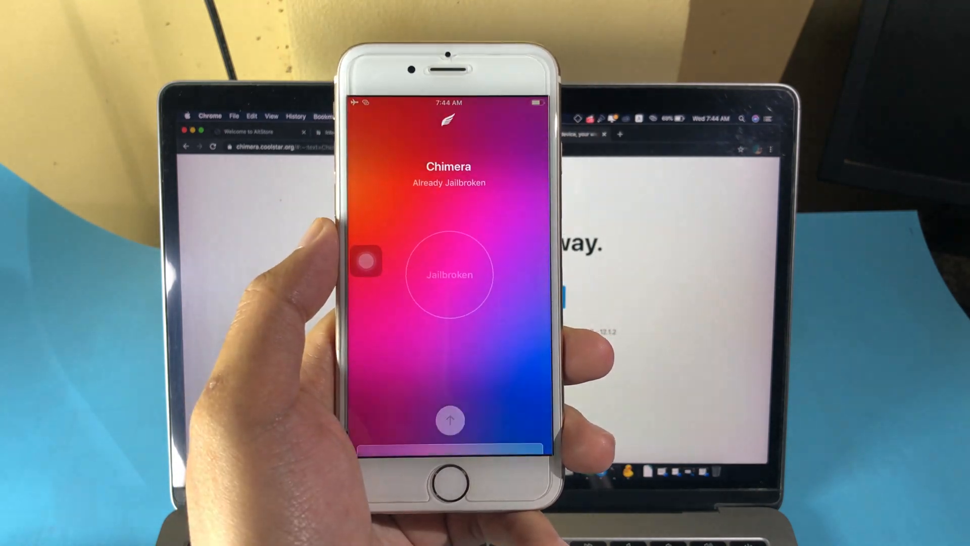
pyautogui.press('home')
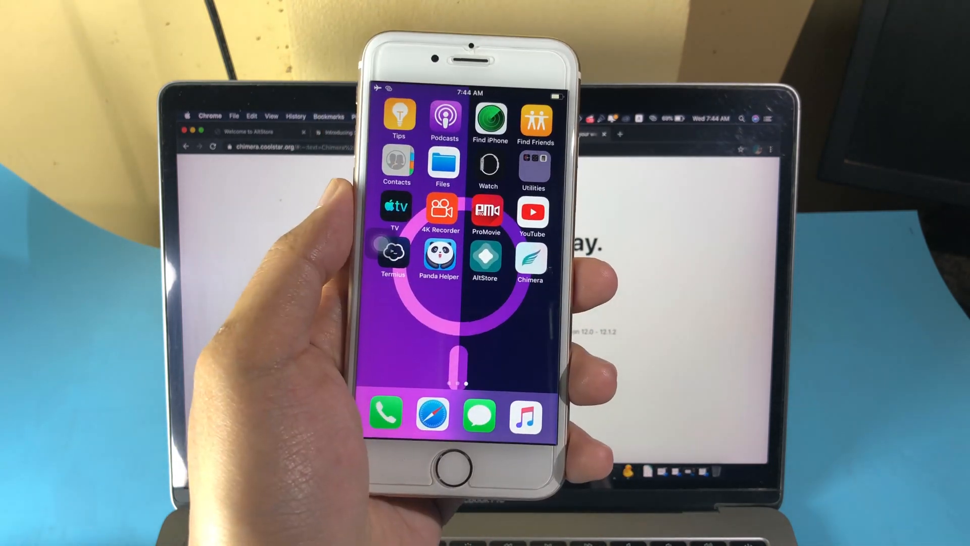
pyautogui.click(531, 257)
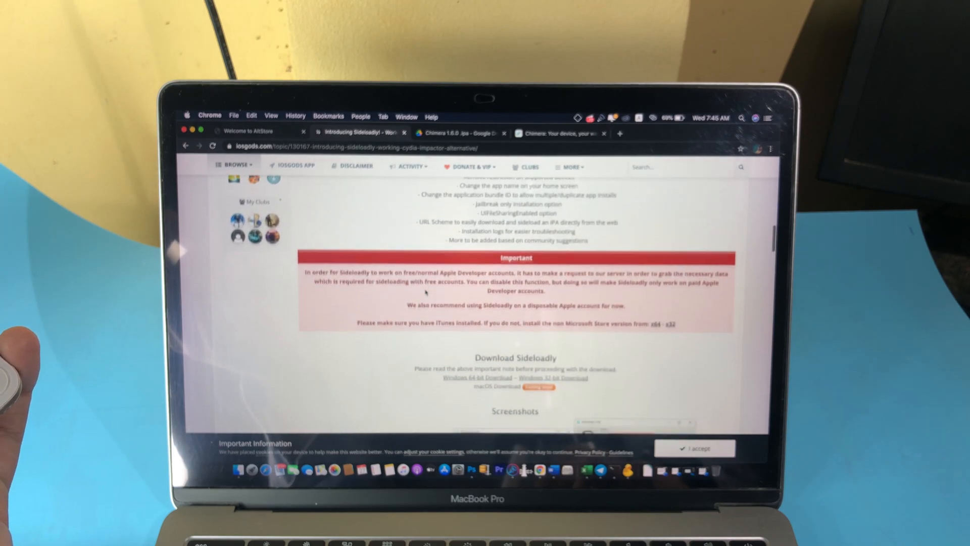
# Step: Review the iOSGods Sideloadly page and switch to the Chimera download site offering 1.6.1 for iOS 12–12.5.1
pyautogui.scroll(-3)
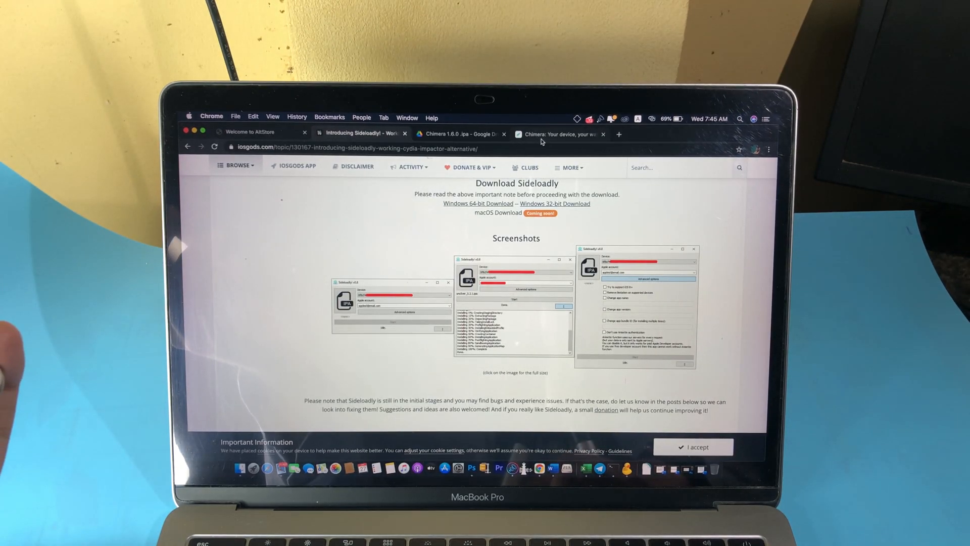
pyautogui.click(557, 135)
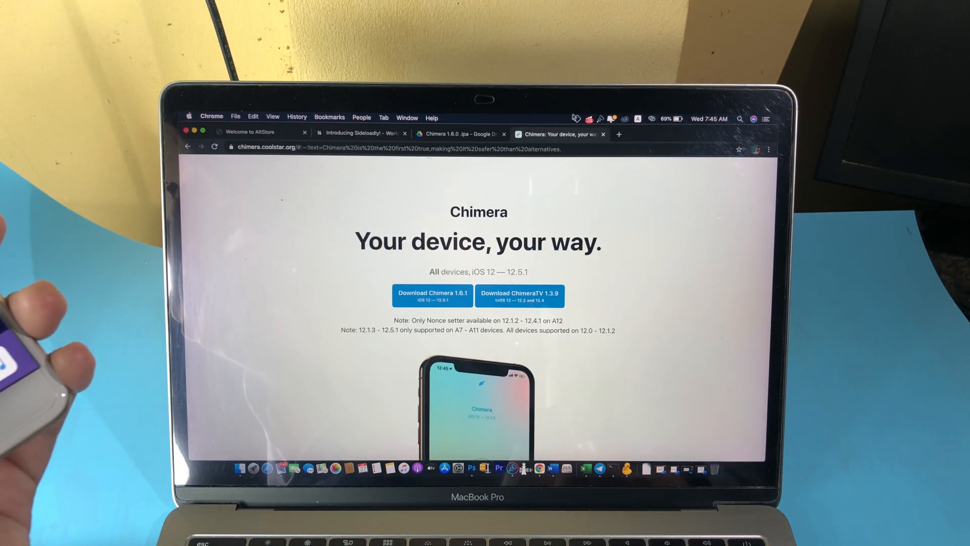
# Step: View AltServer's Install AltStore device list, which shows no connected devices
pyautogui.click(576, 118)
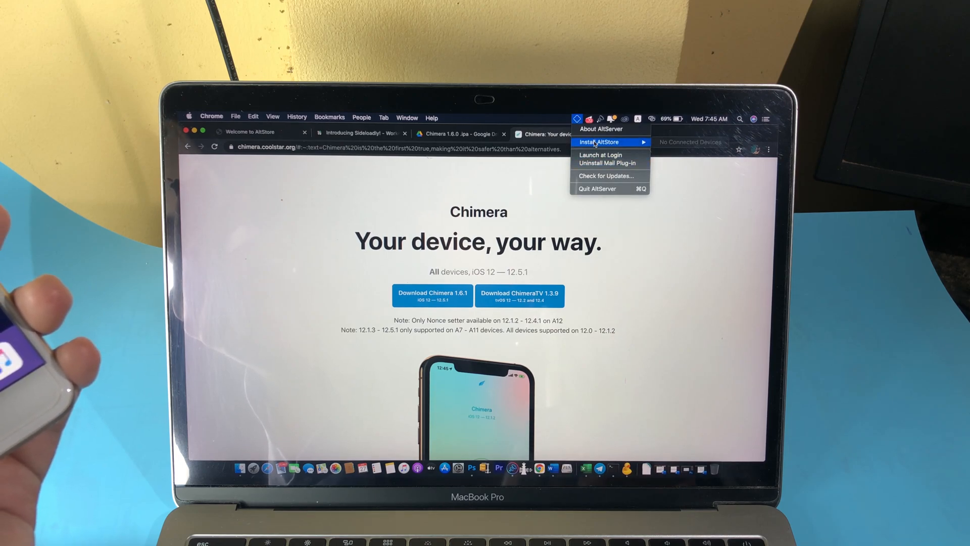
pyautogui.click(461, 133)
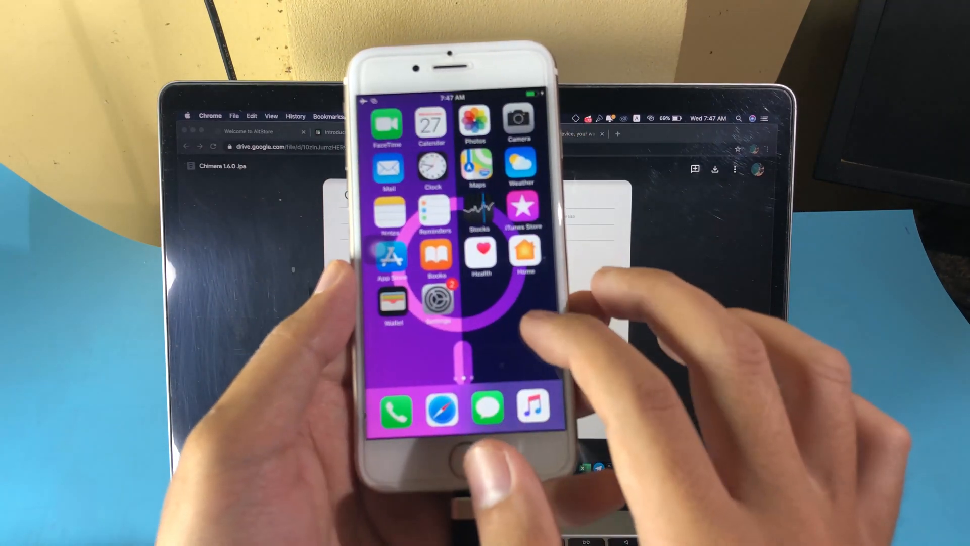
pyautogui.hscroll(-3)
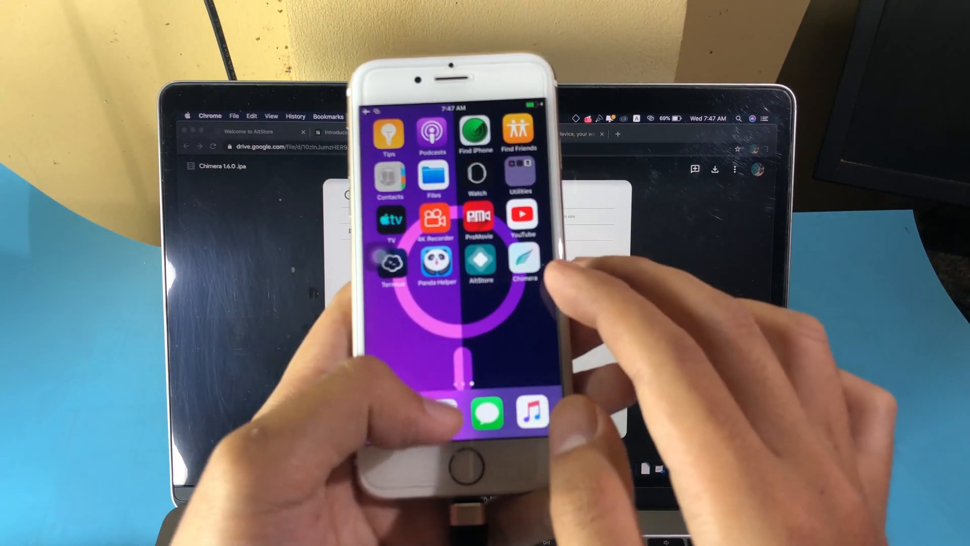
pyautogui.click(525, 264)
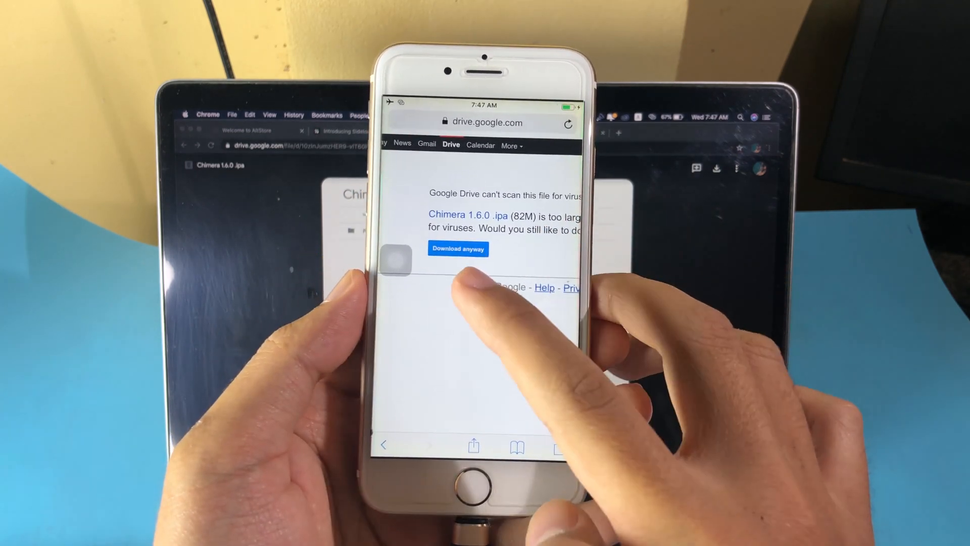
# Step: Download the Chimera 1.6.0 .ipa anyway from Google Drive and send it to AltStore
pyautogui.click(458, 249)
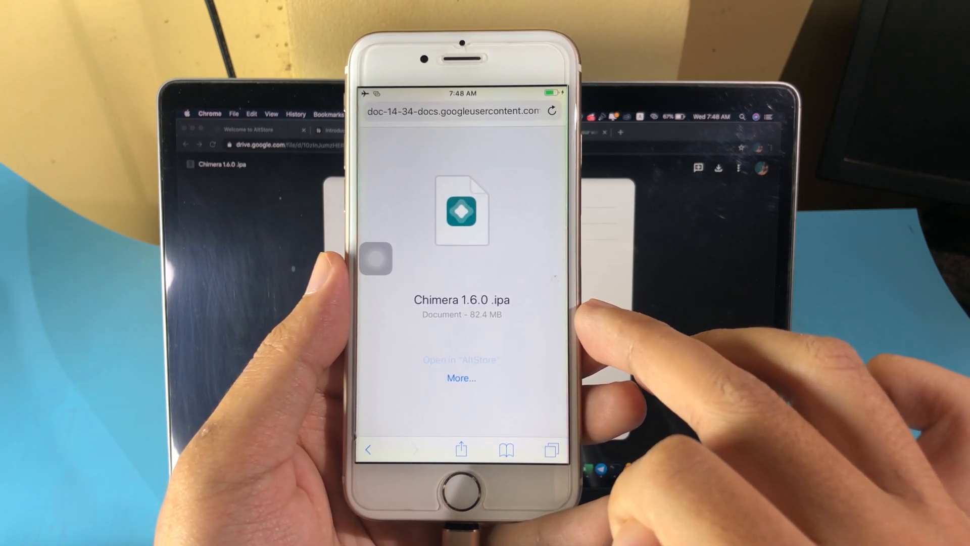
pyautogui.click(461, 360)
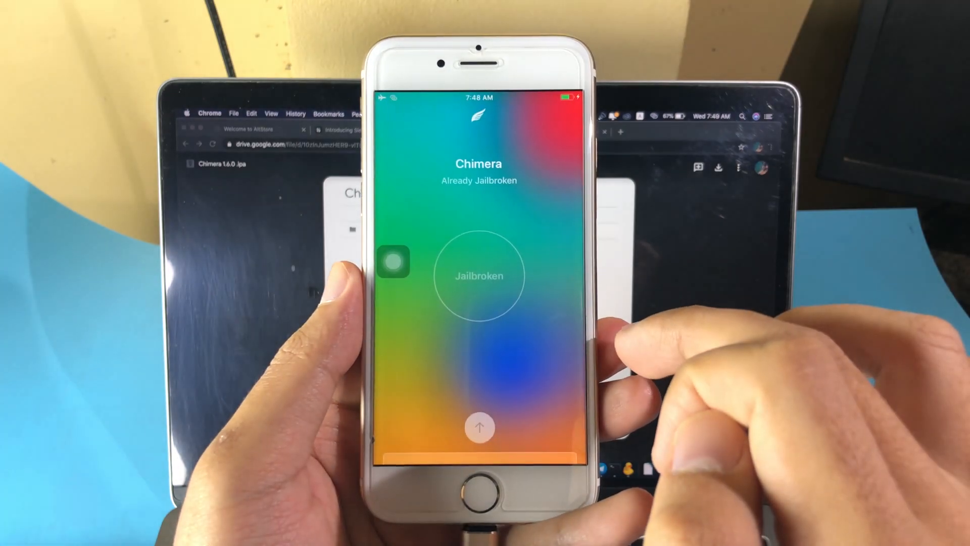
# Step: Dismiss Chimera's Update Available alert and go back to the home screen
pyautogui.click(478, 275)
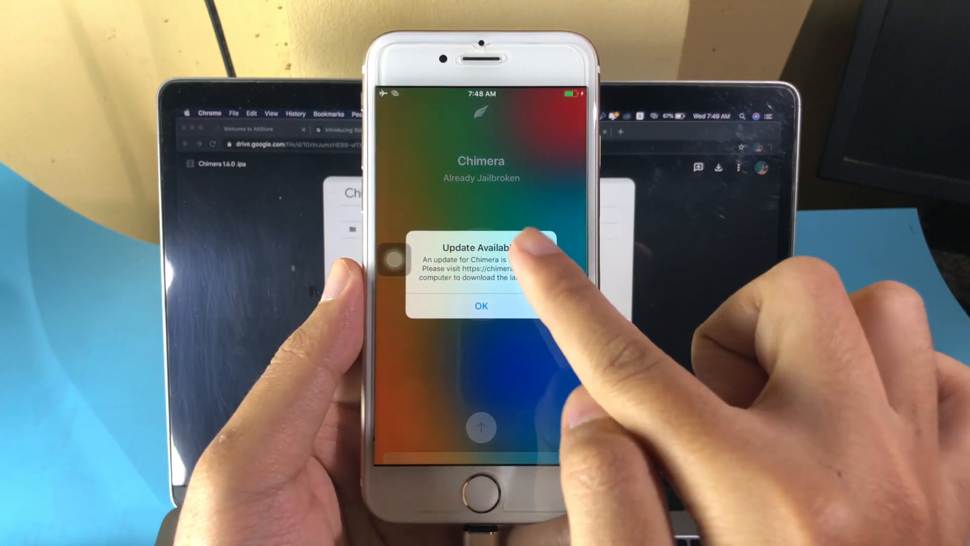
pyautogui.click(481, 305)
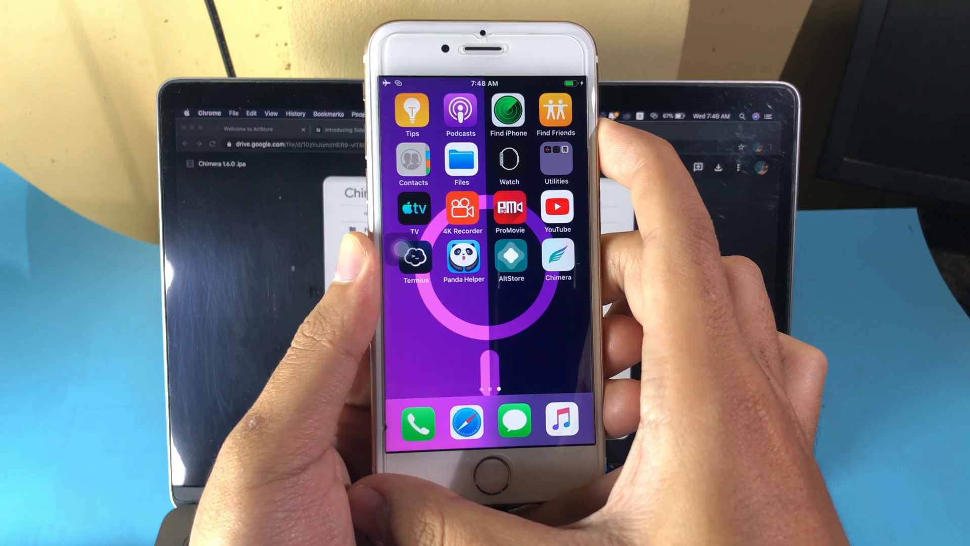
pyautogui.click(556, 257)
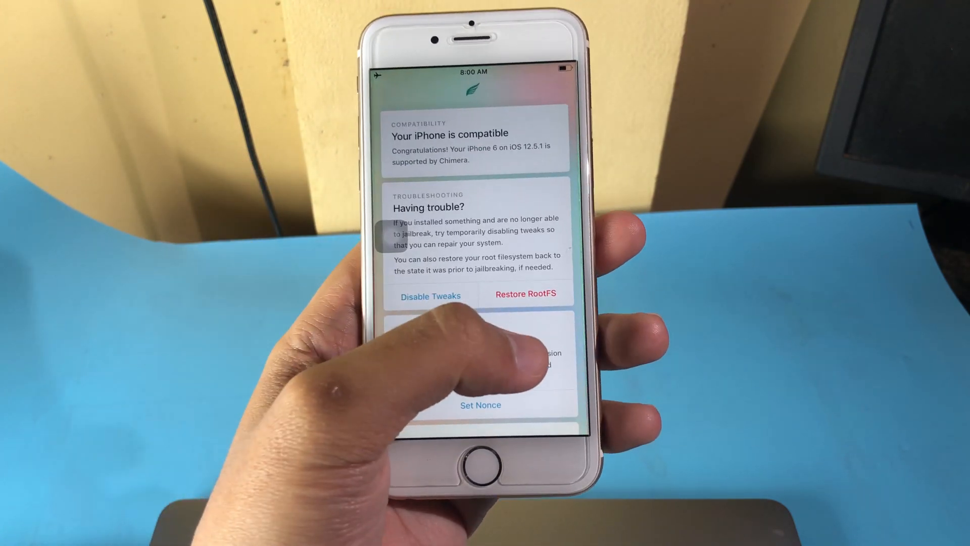
# Step: Enable Restore RootFS, accept its notice and start the Restore Filesystem run
pyautogui.click(526, 294)
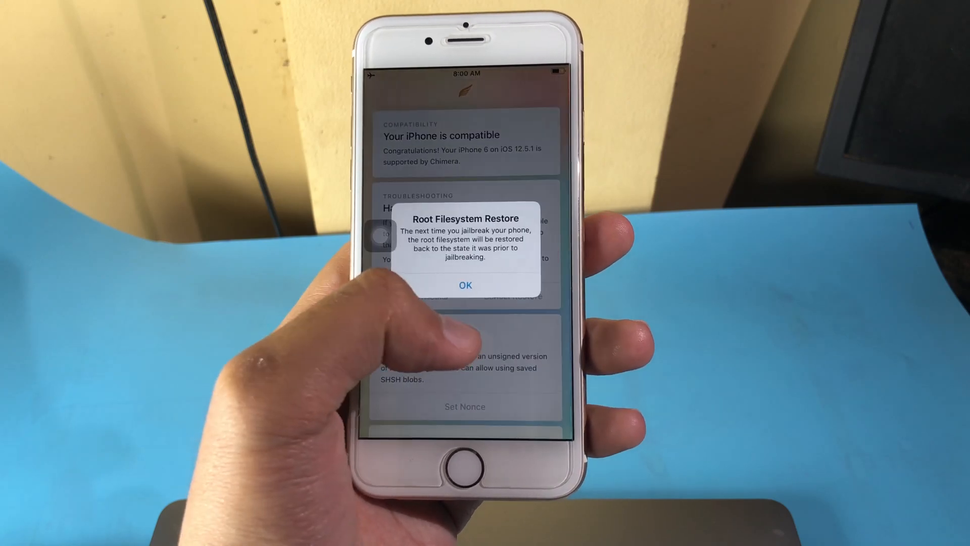
pyautogui.click(465, 285)
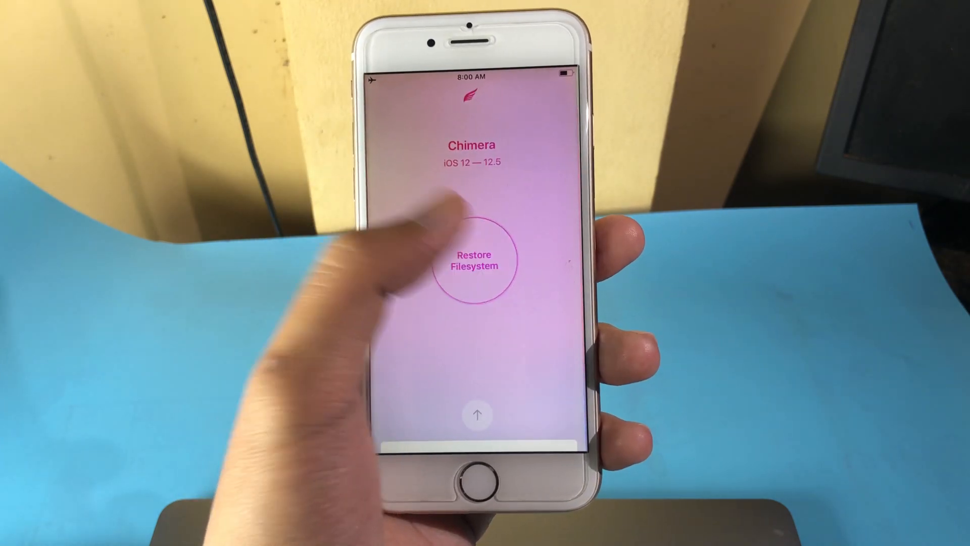
pyautogui.click(474, 260)
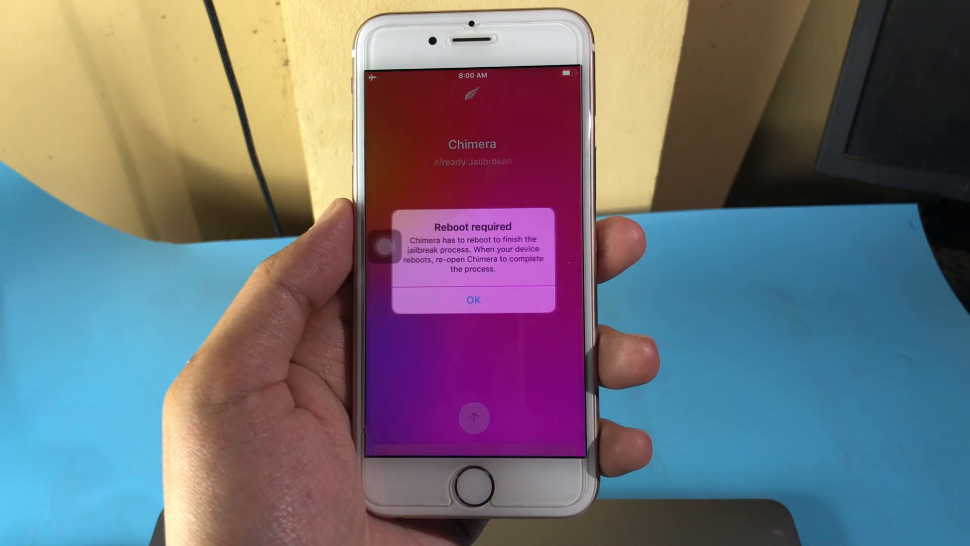
# Step: Accept the required reboot so Chimera can rejailbreak, reaching stage 1 of 3
pyautogui.click(473, 300)
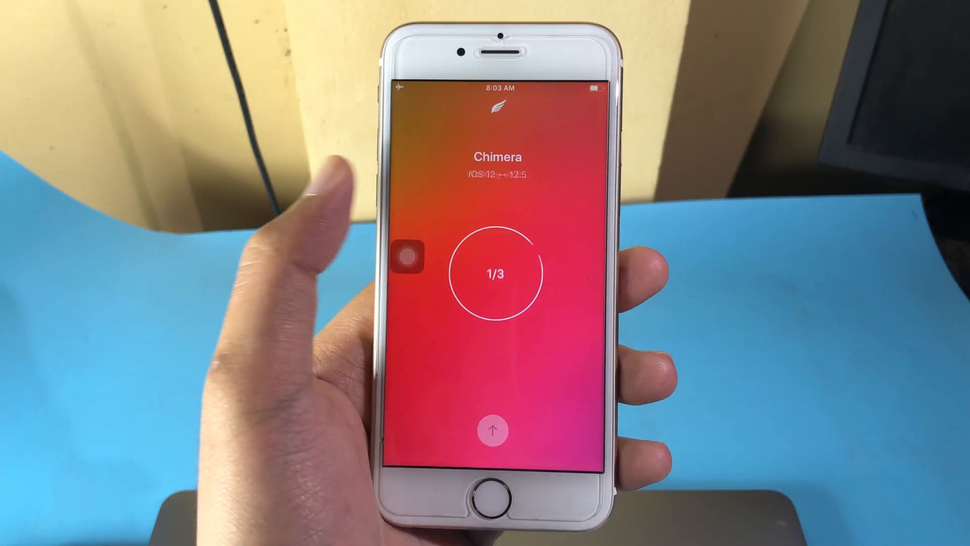